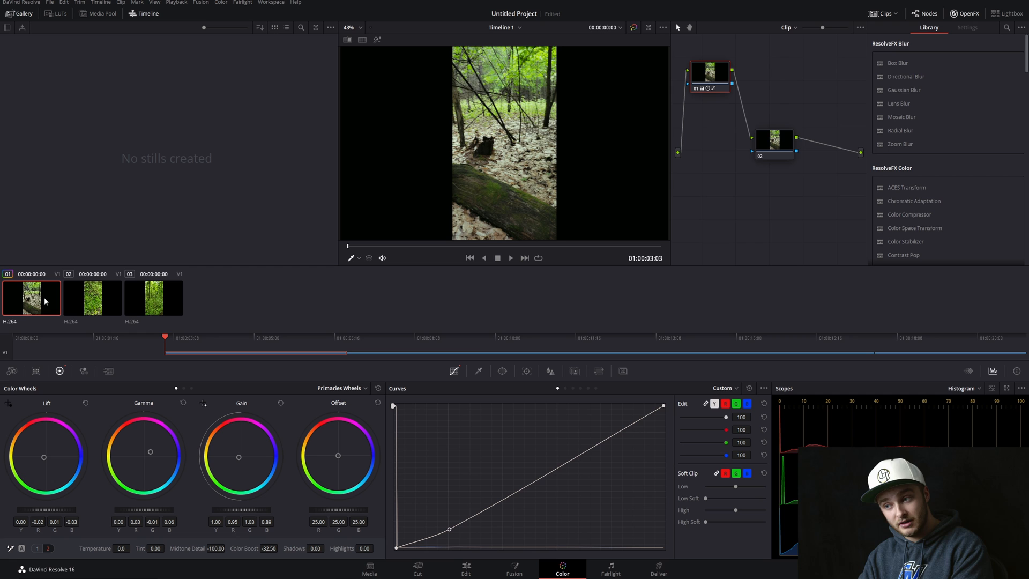
Make the second, still-ungraded clip the current clip on the Color page
{"action": "left_click", "coordinate": [92, 297]}
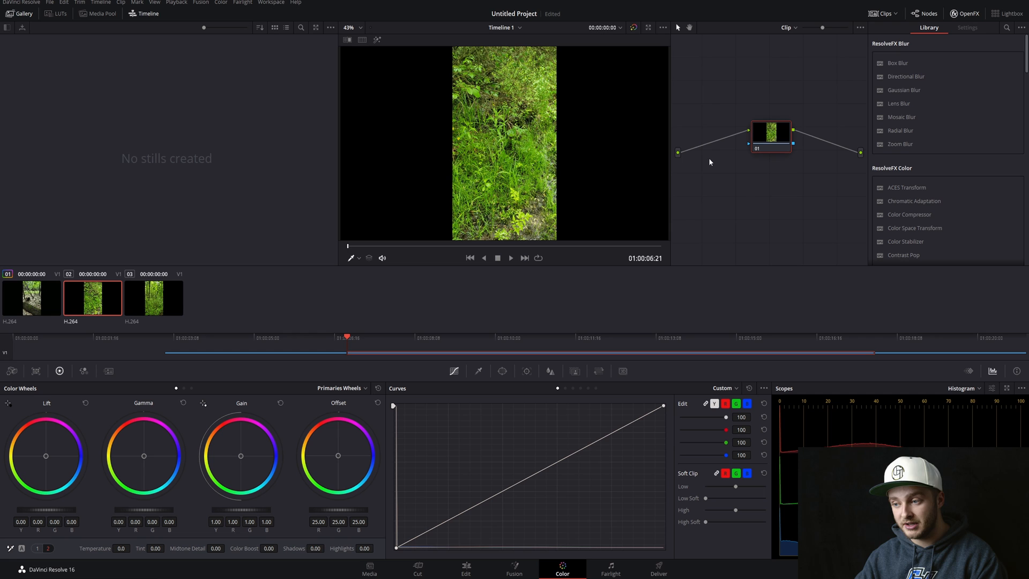
{"action": "mouse_move", "coordinate": [702, 123]}
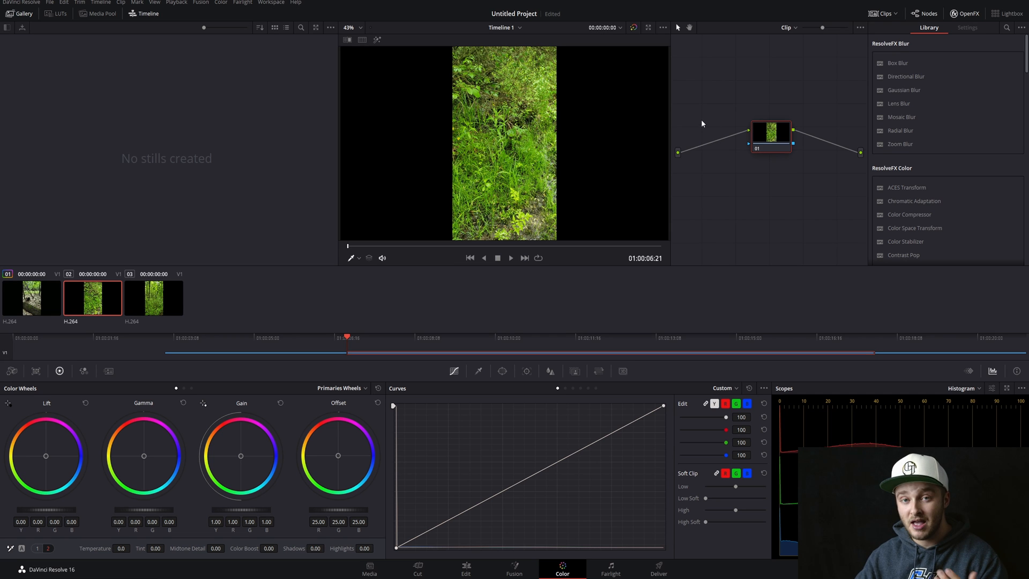
{"action": "mouse_move", "coordinate": [837, 159]}
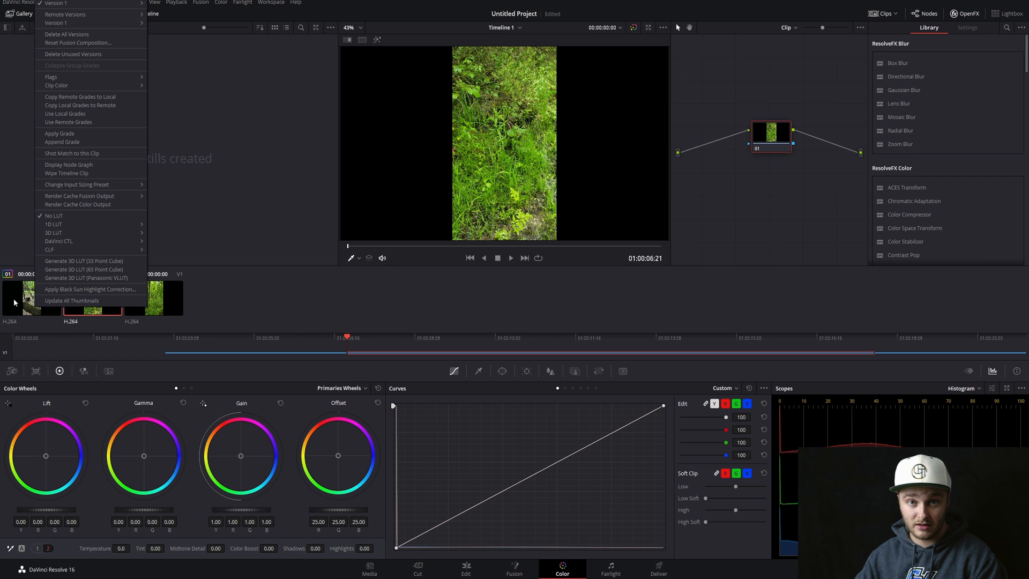
{"action": "mouse_move", "coordinate": [62, 143]}
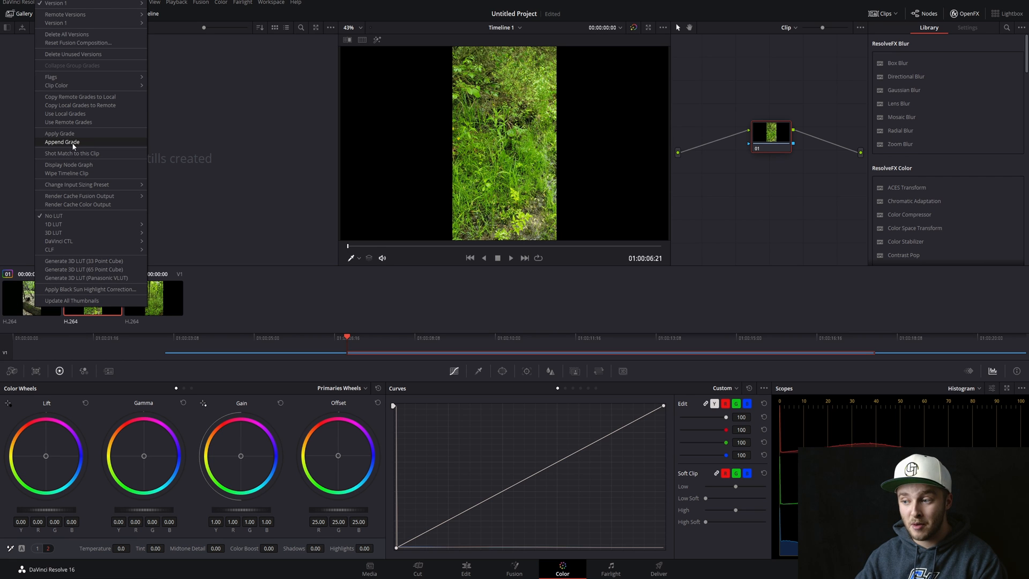
{"action": "left_click", "coordinate": [61, 141]}
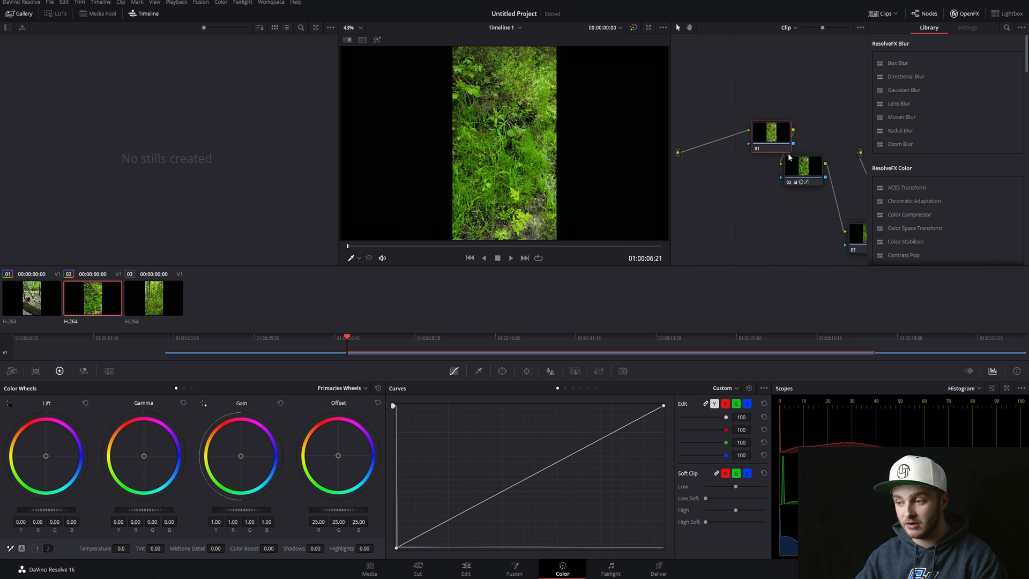
{"action": "right_click", "coordinate": [92, 297]}
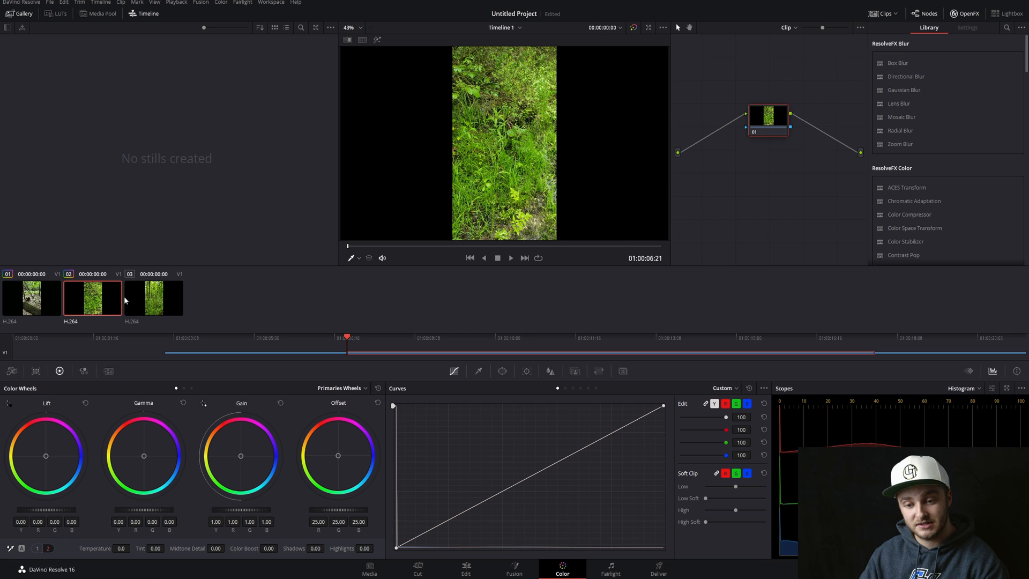
{"action": "mouse_move", "coordinate": [99, 294]}
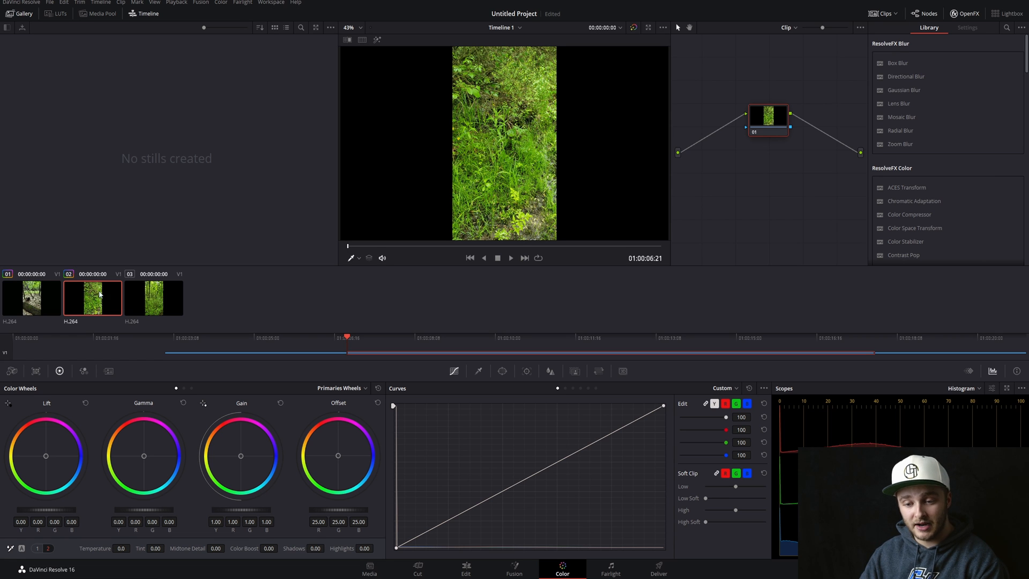
{"action": "mouse_move", "coordinate": [248, 305]}
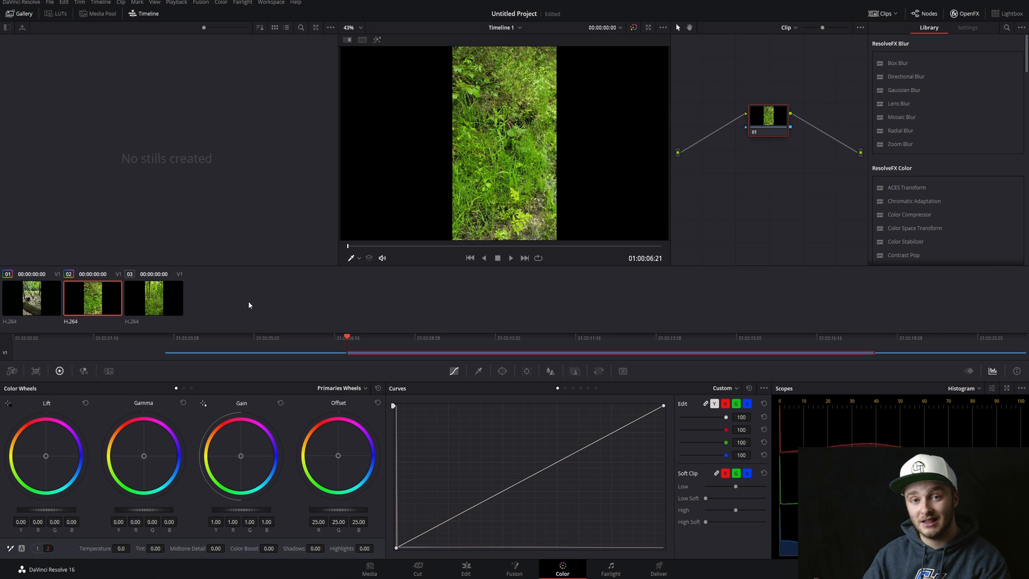
{"action": "mouse_move", "coordinate": [111, 297]}
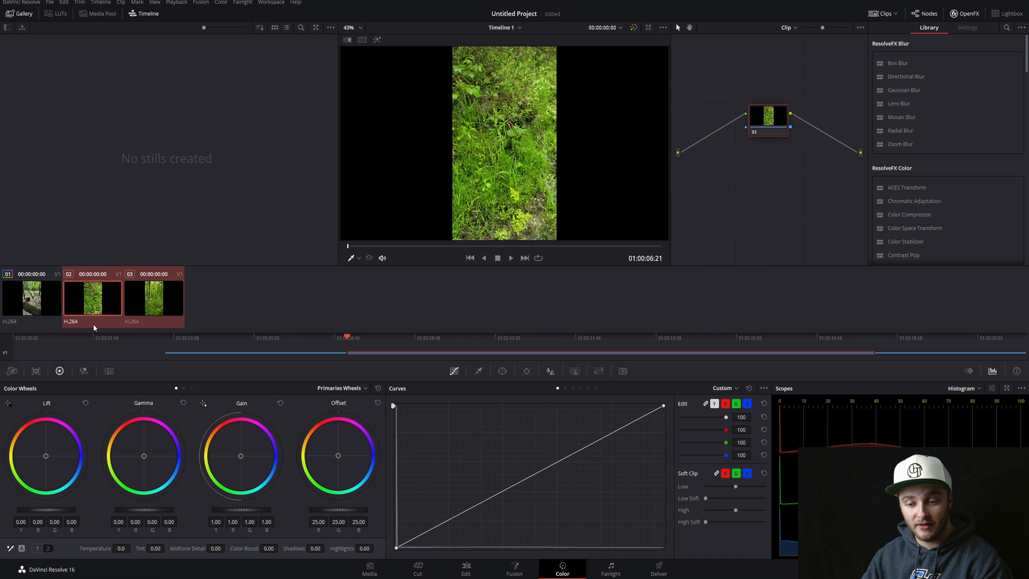
{"action": "left_click", "coordinate": [92, 299]}
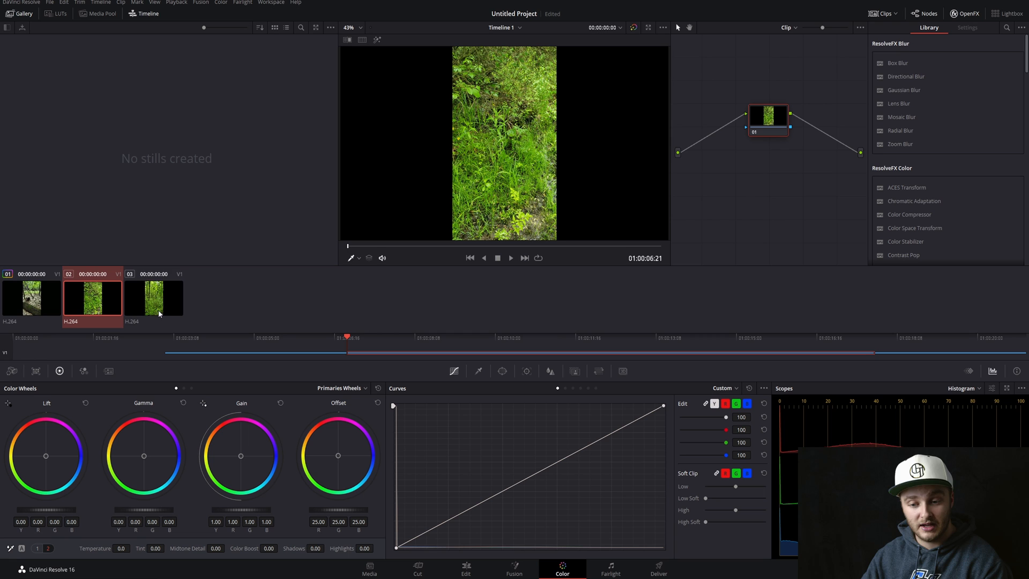
{"action": "left_click", "coordinate": [153, 297]}
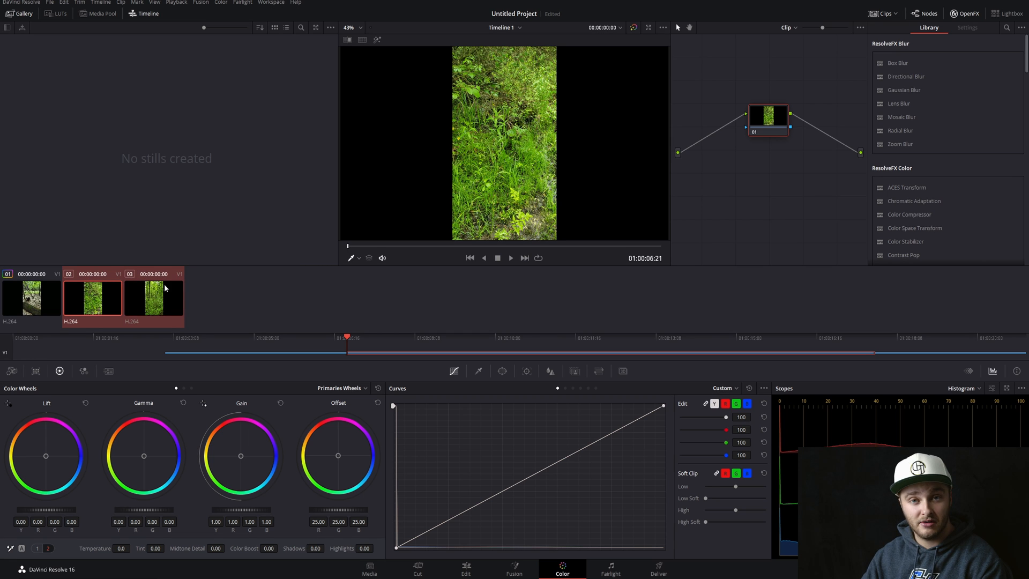
{"action": "mouse_move", "coordinate": [29, 314]}
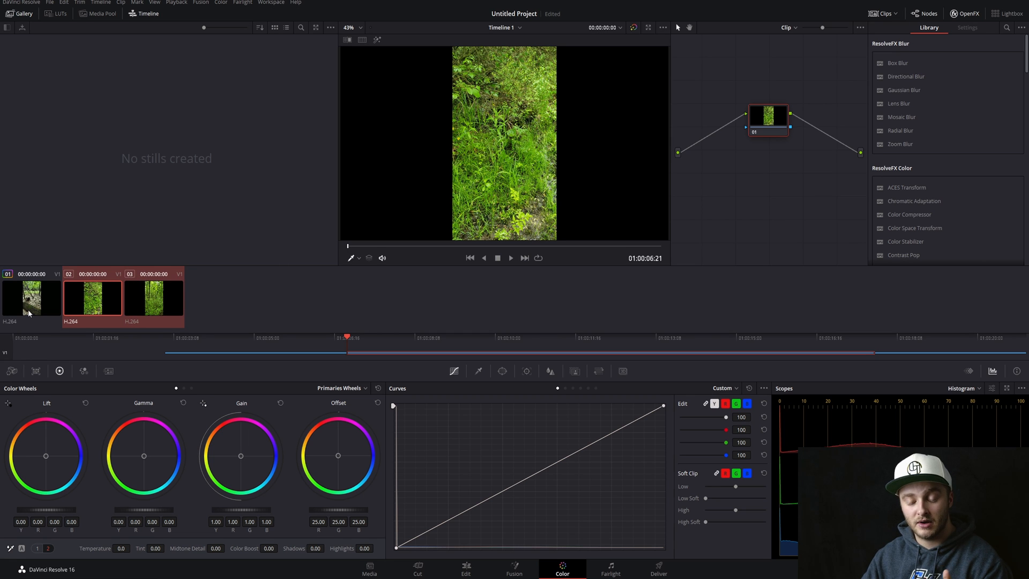
Append the graded first clip's node grade onto the selected clips 02 and 03
{"action": "right_click", "coordinate": [30, 297]}
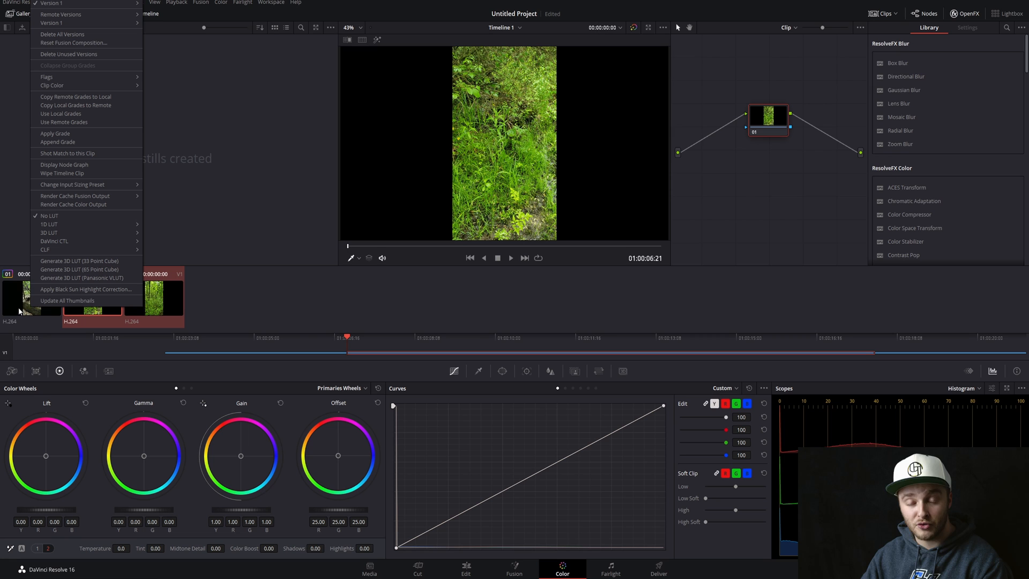
{"action": "mouse_move", "coordinate": [57, 141]}
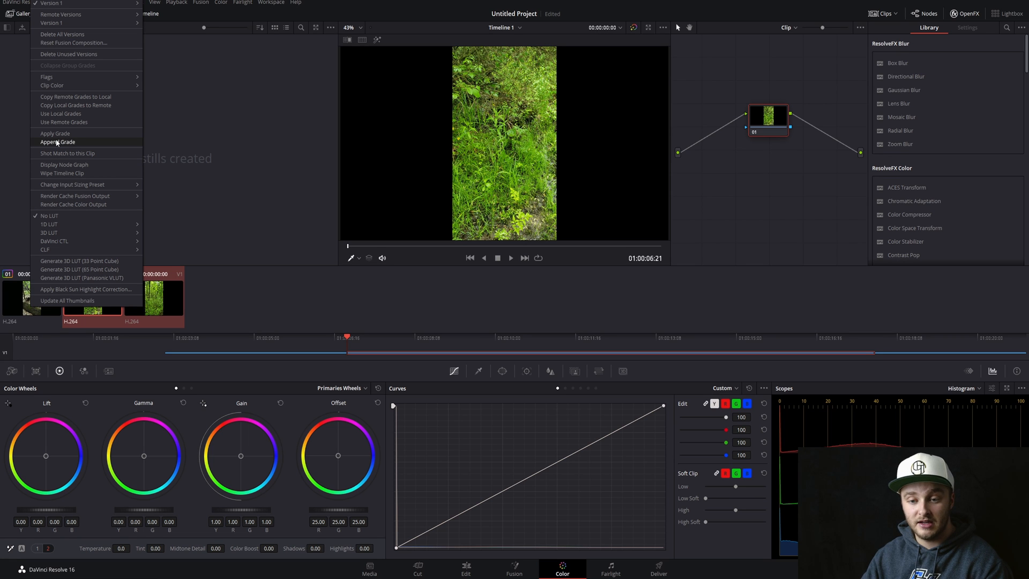
{"action": "left_click", "coordinate": [54, 142]}
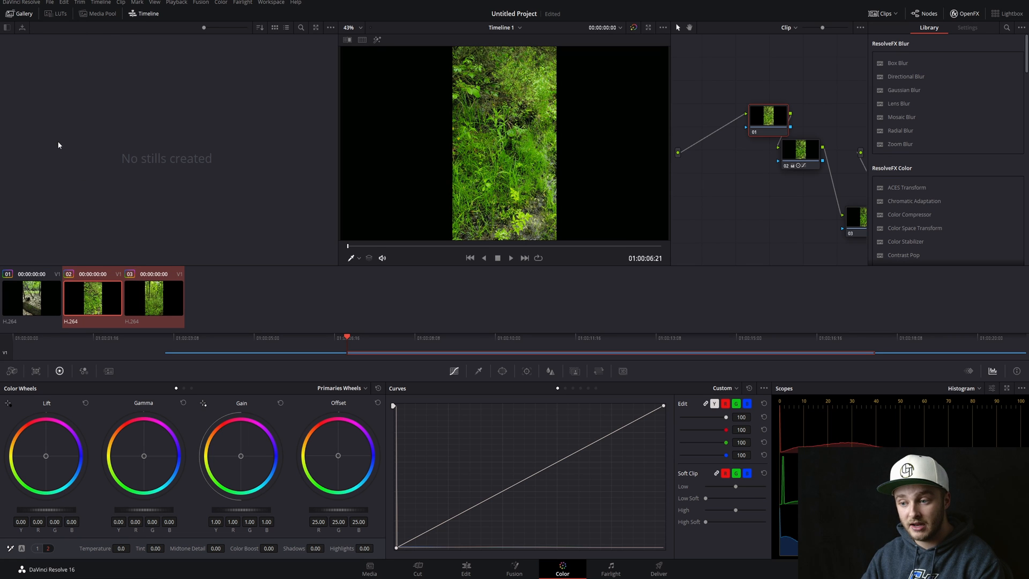